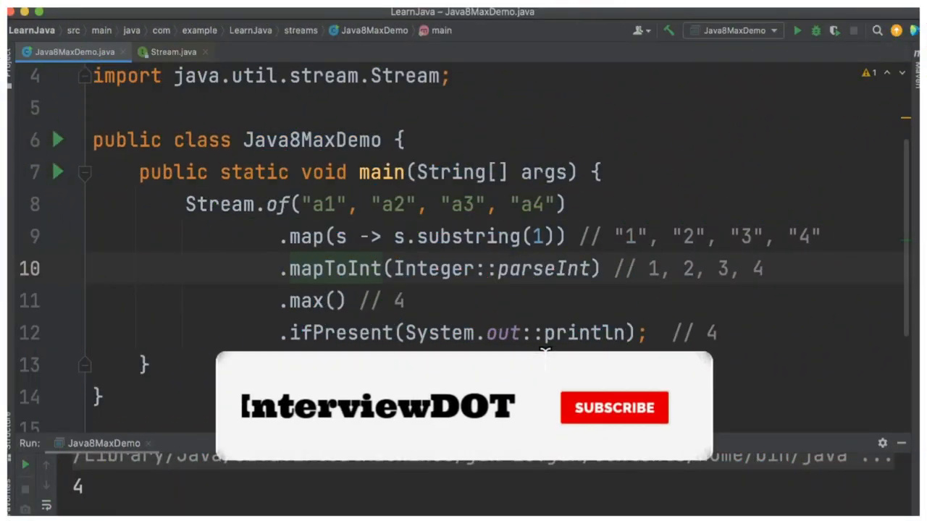
Step: Navigate into the ToIntFunction interface source from mapToInt, then return to Java8MaxDemo
left_click(614, 408)
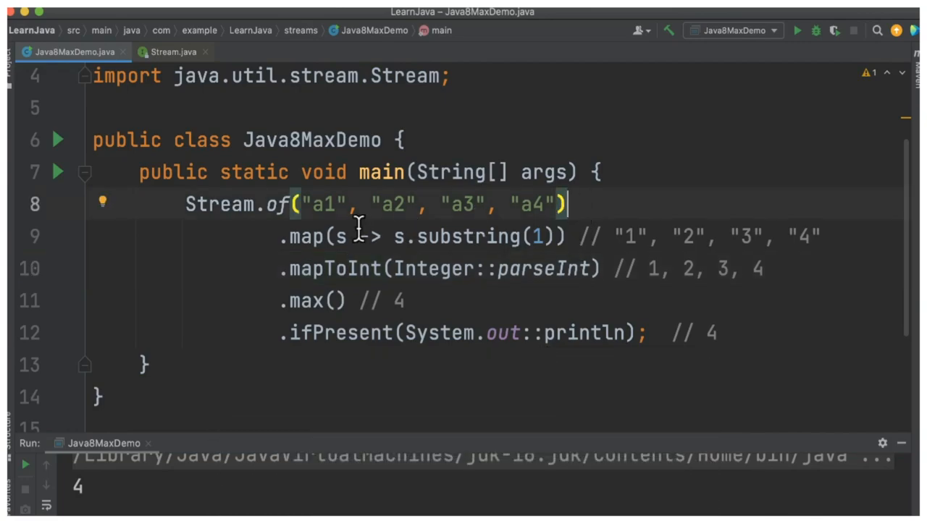
mouse_move(307, 220)
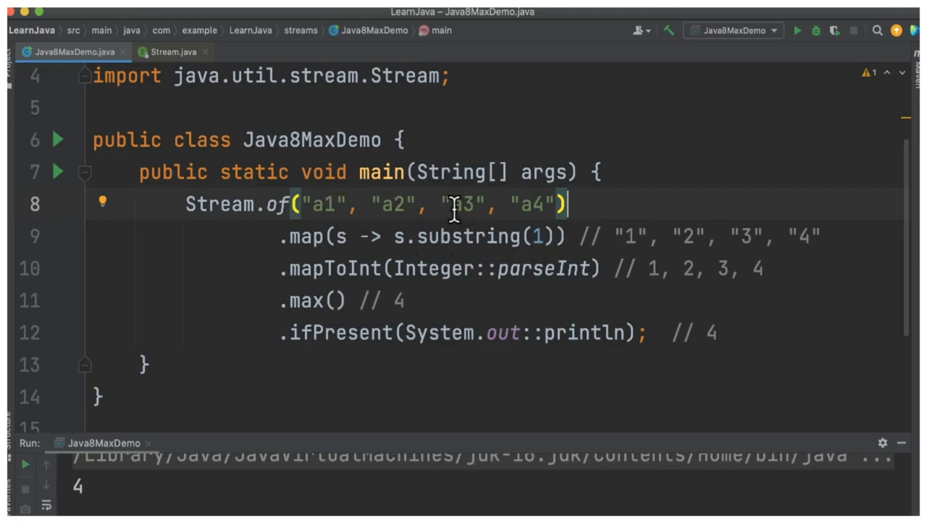
mouse_move(683, 237)
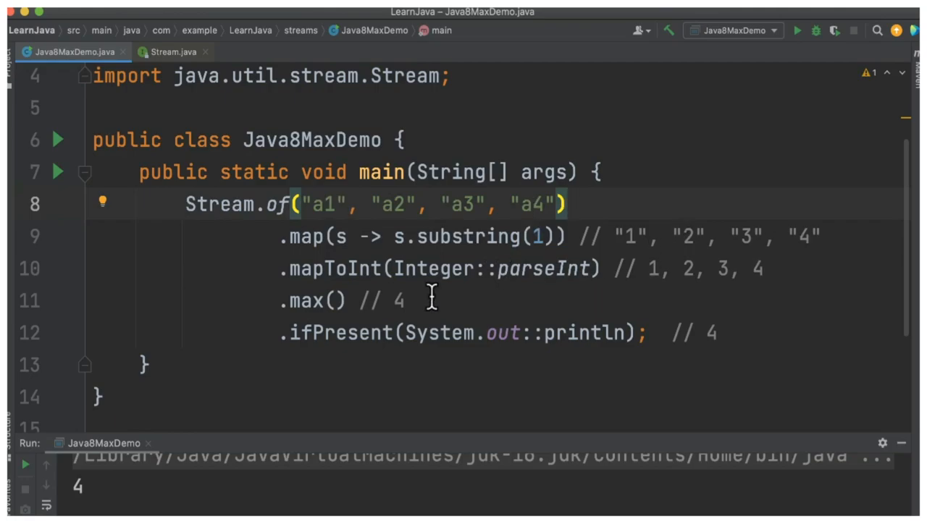
mouse_move(318, 246)
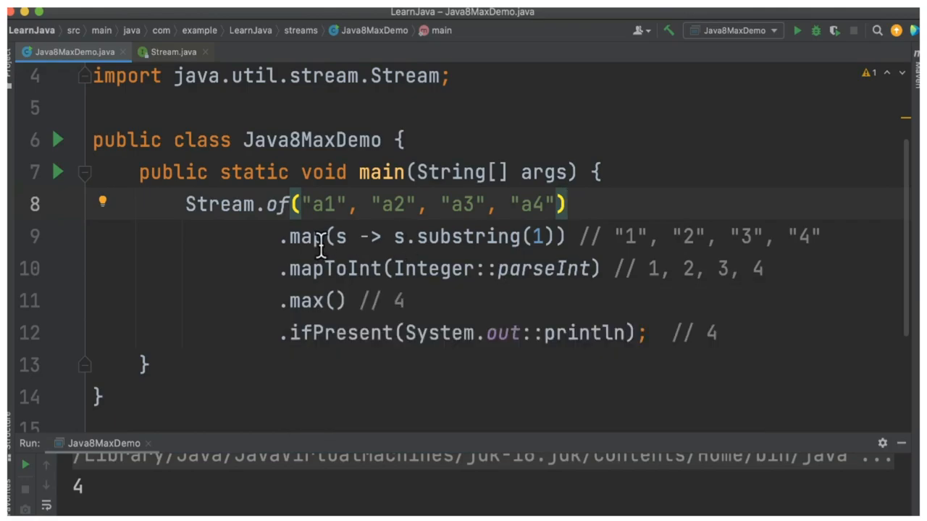
mouse_move(253, 274)
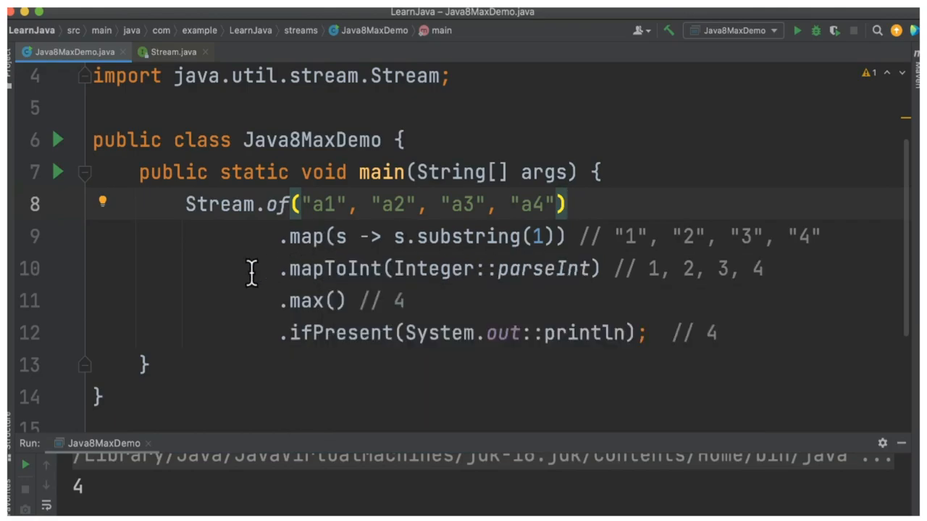
mouse_move(334, 268)
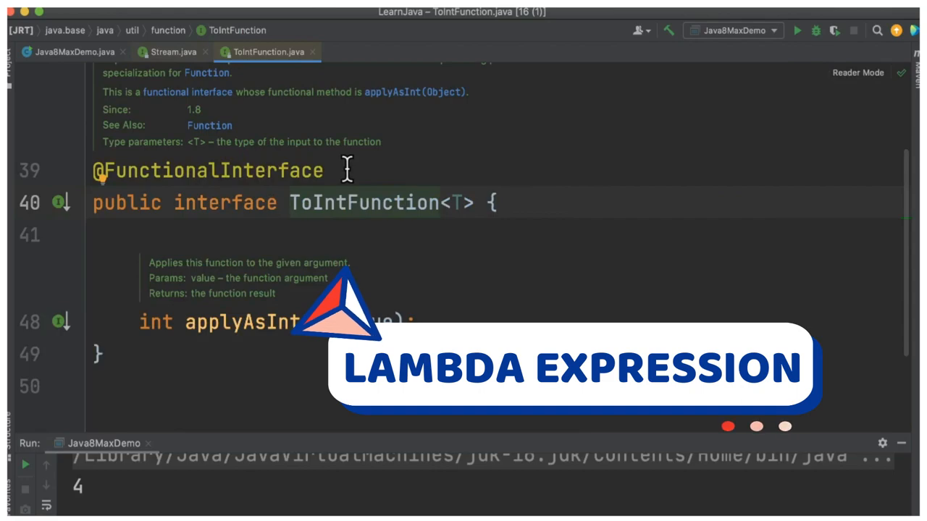
left_click(72, 52)
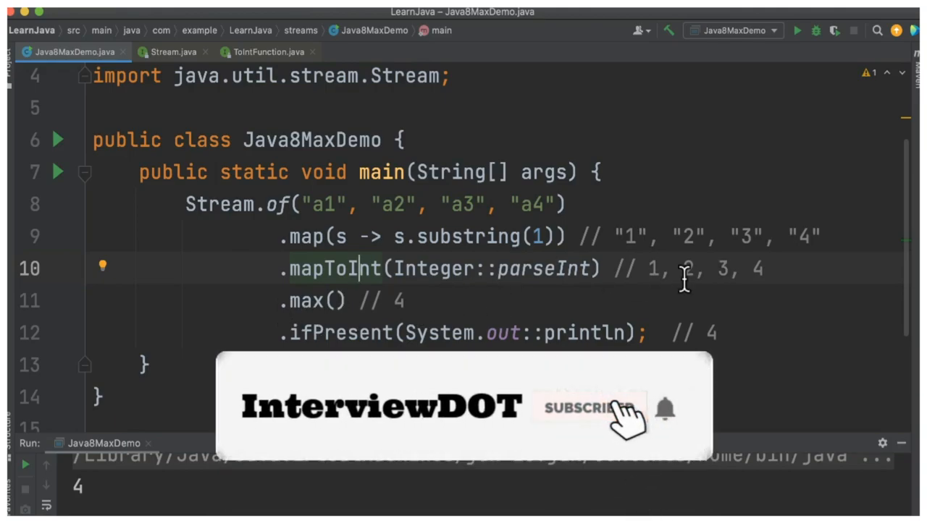
Step: Navigate into IntStream's max() declaration, then return to Java8MaxDemo
left_click(586, 409)
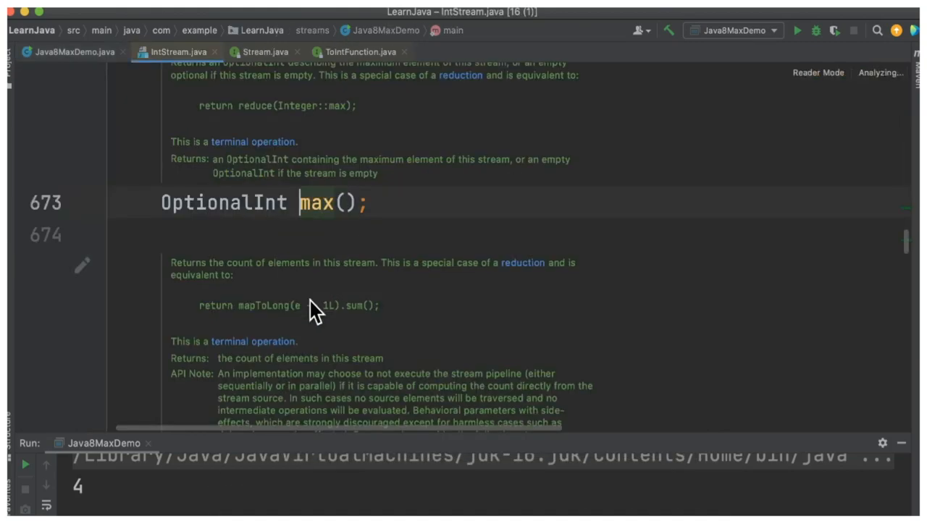
left_click(70, 52)
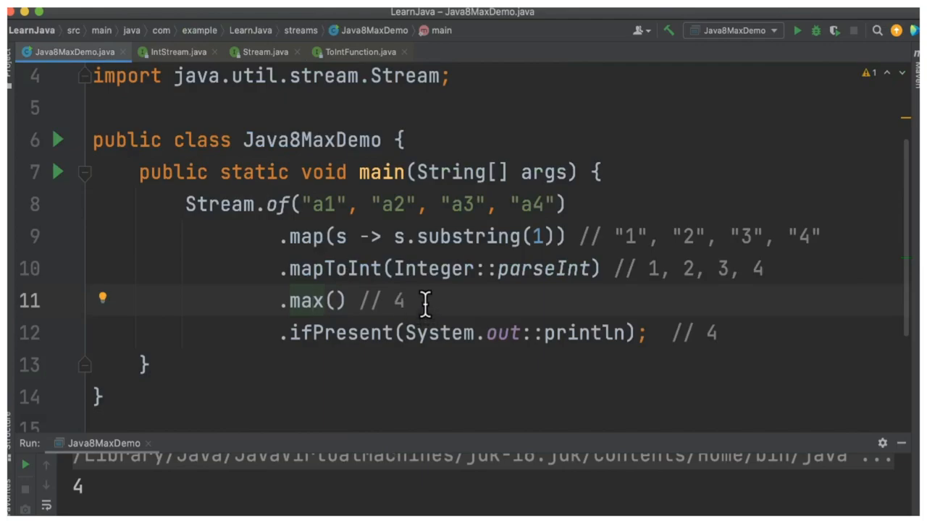
mouse_move(419, 303)
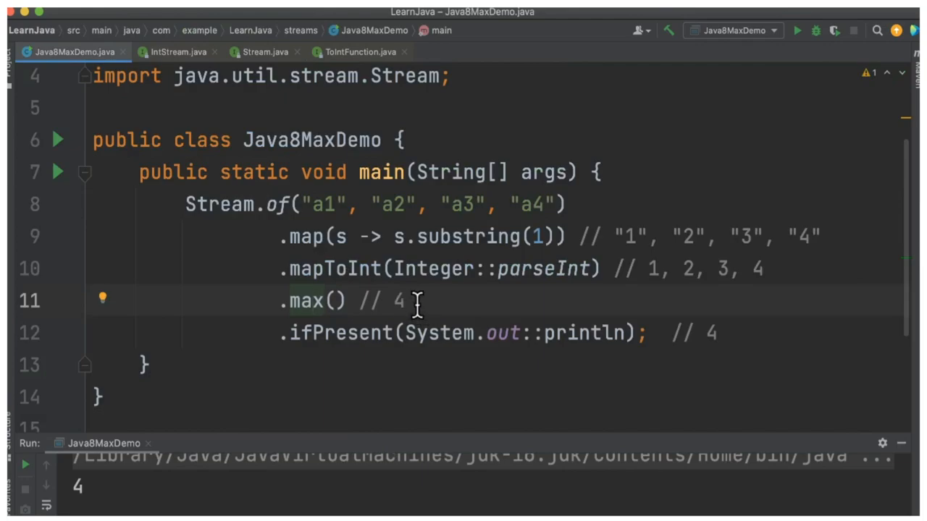
left_click(312, 300)
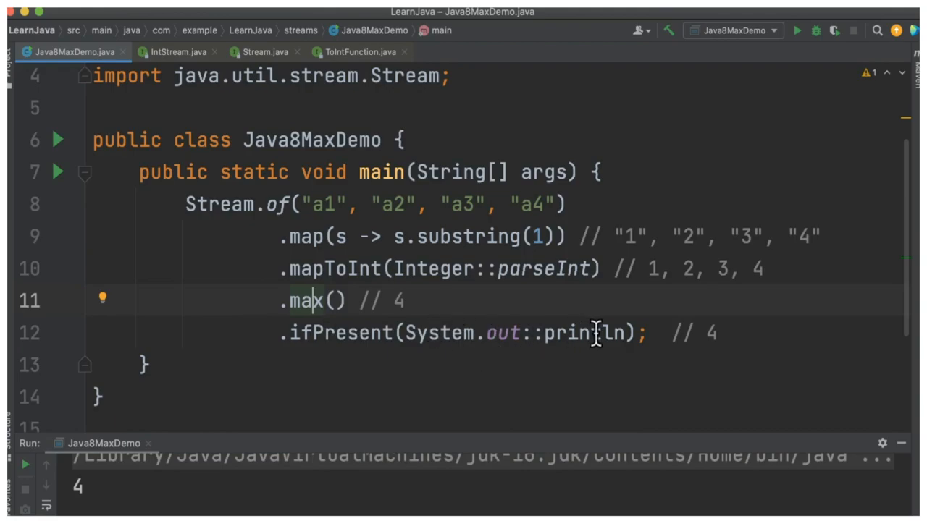
mouse_move(534, 426)
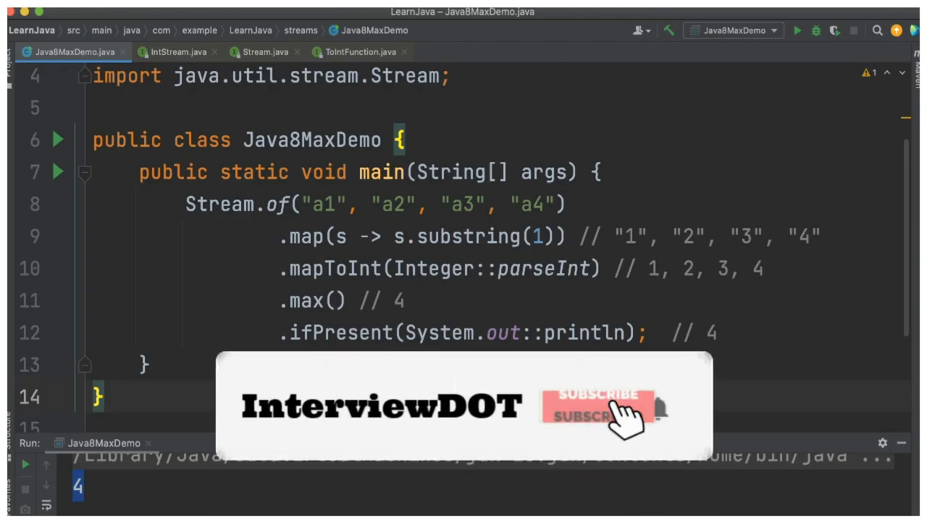
left_click(597, 409)
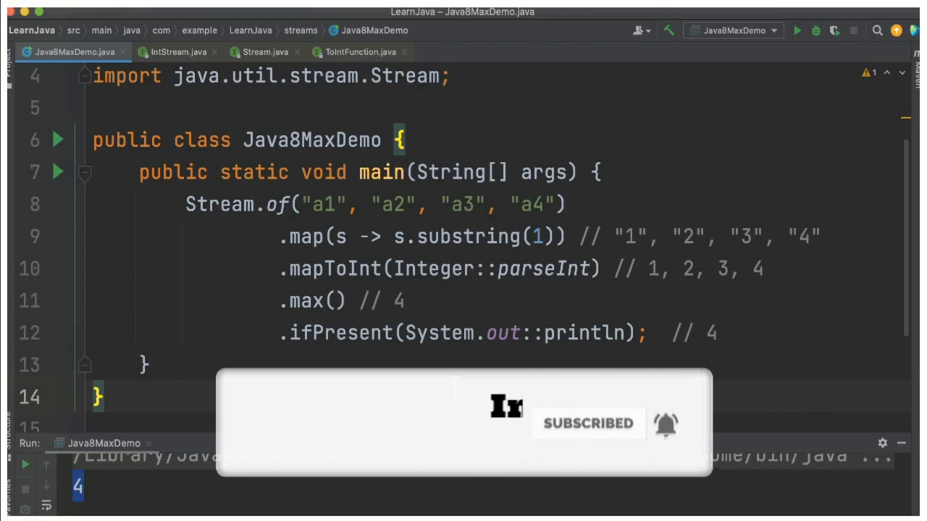